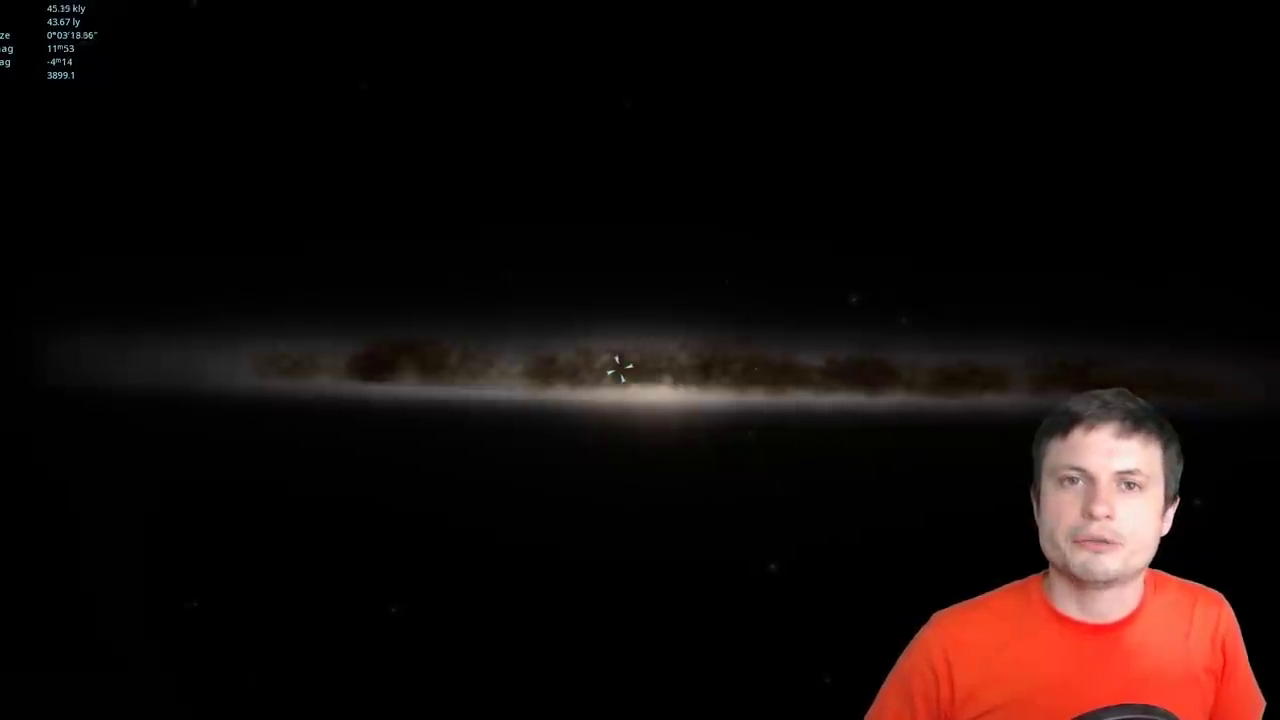
scroll("down", 3)
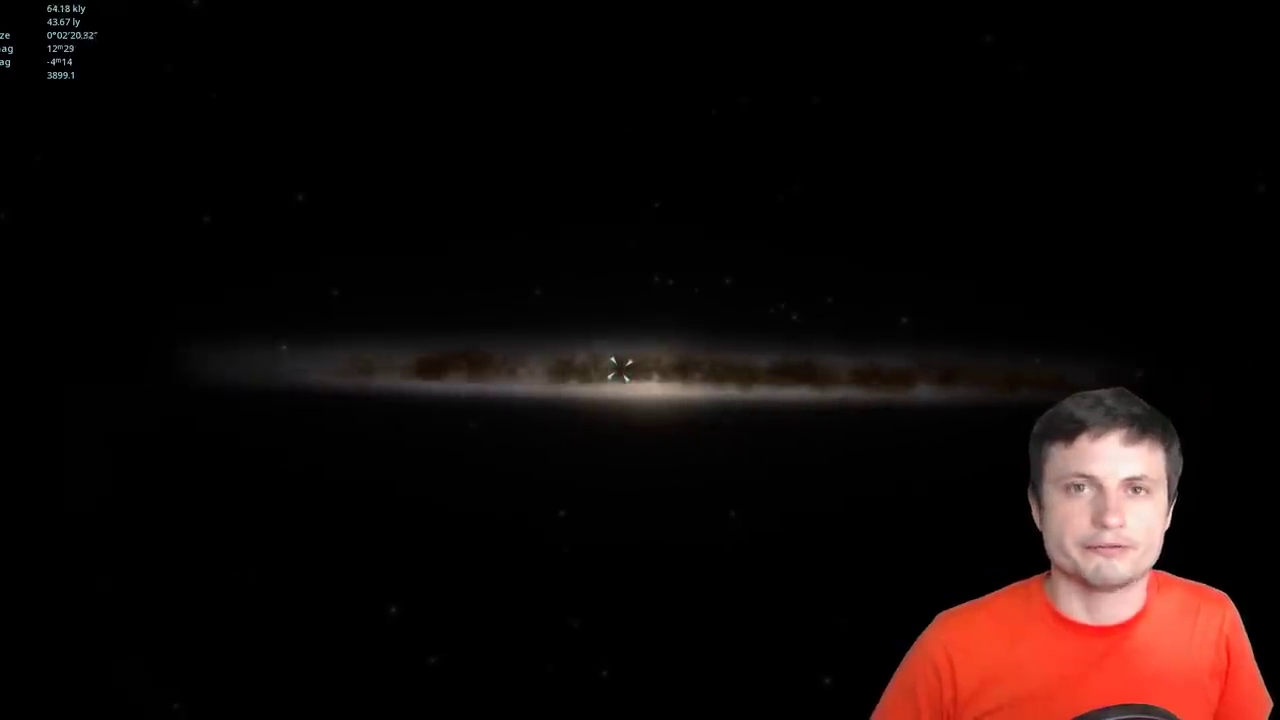
scroll("down", 3)
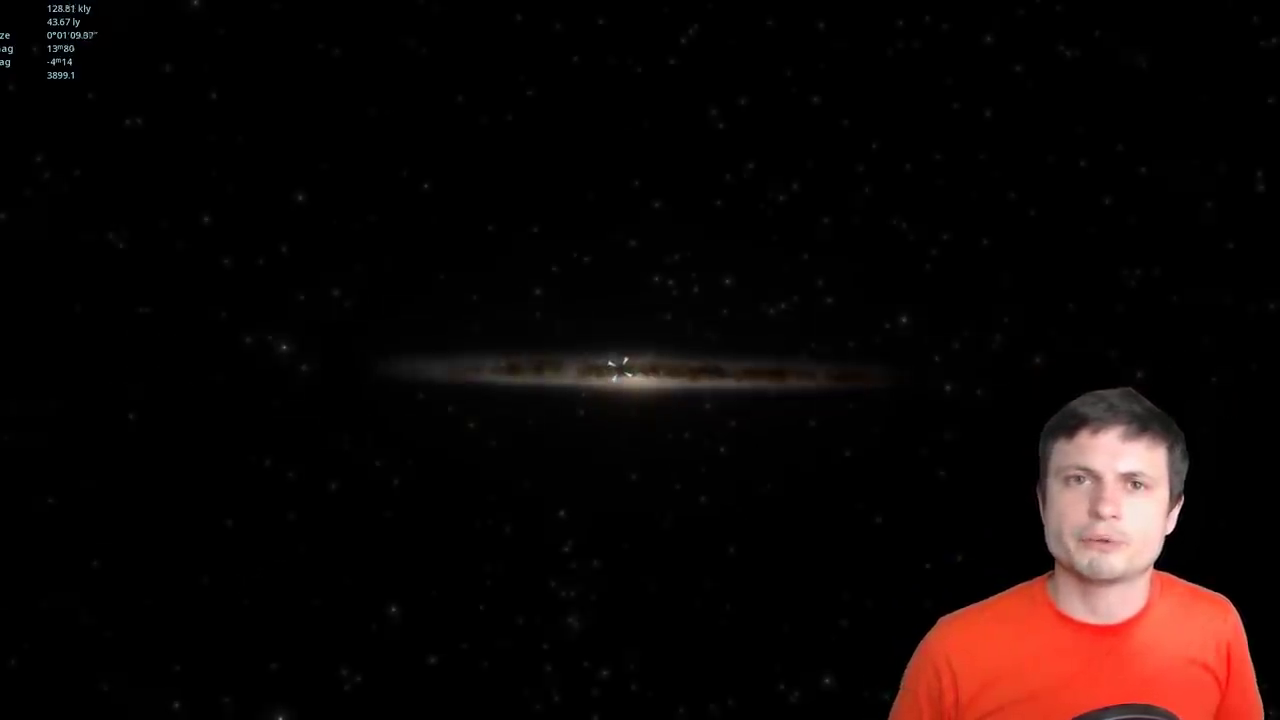